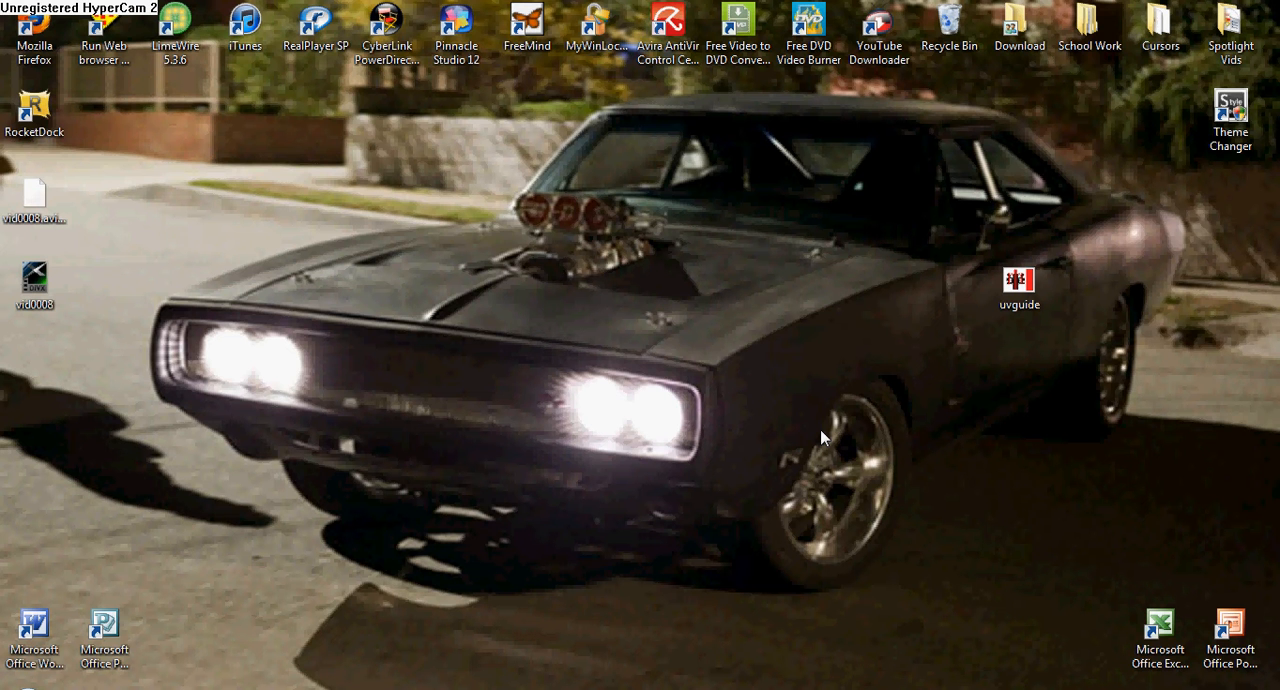
pyautogui.moveTo(1122, 684)
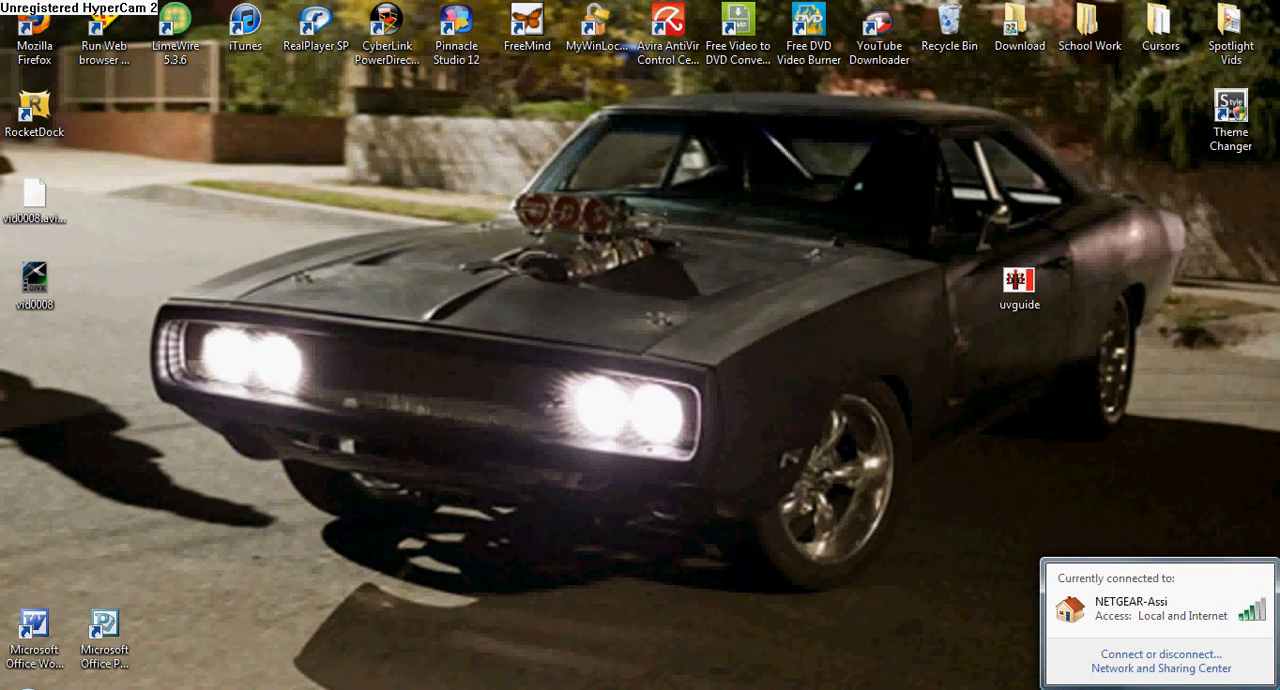
pyautogui.moveTo(1224, 624)
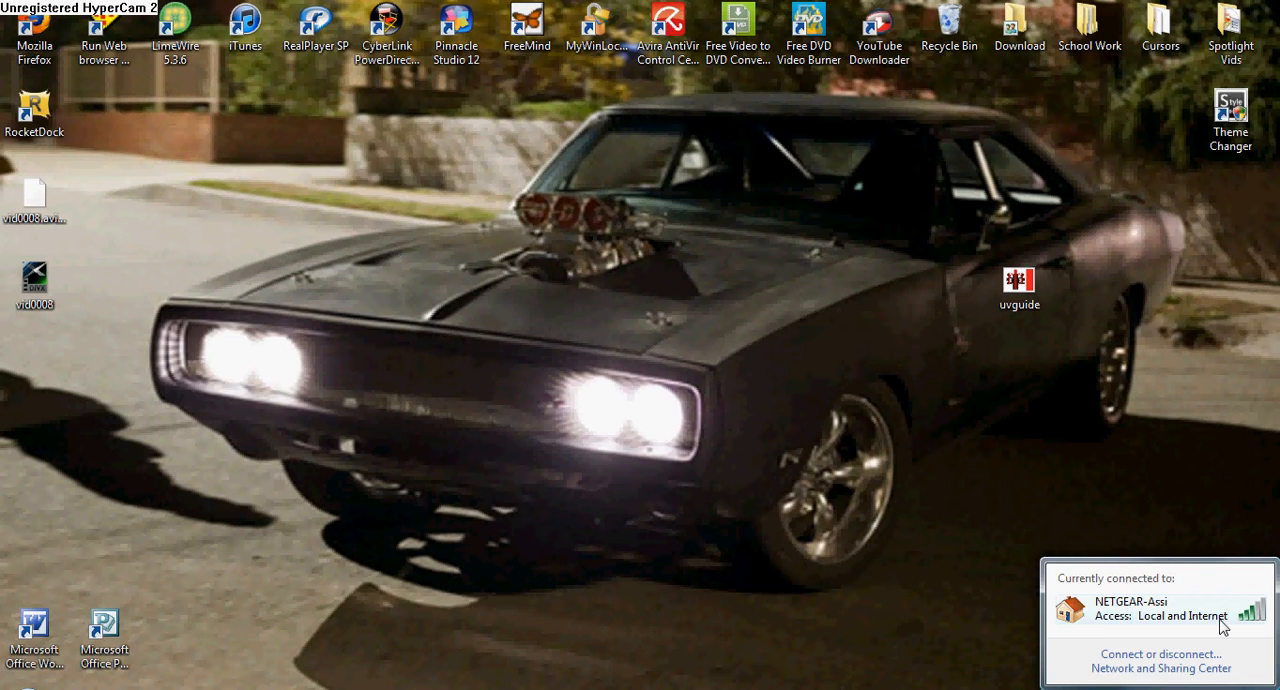
# Go to the Network and Sharing Center from the tray network popup
pyautogui.click(1160, 668)
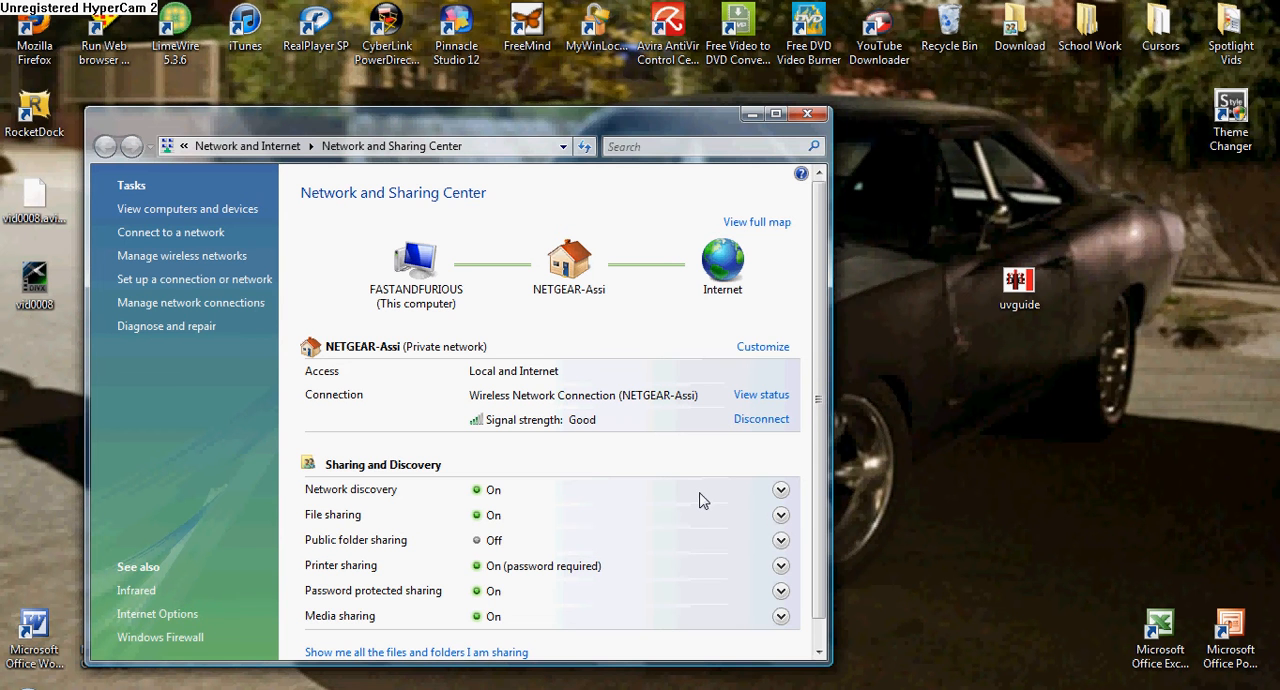
pyautogui.moveTo(290, 646)
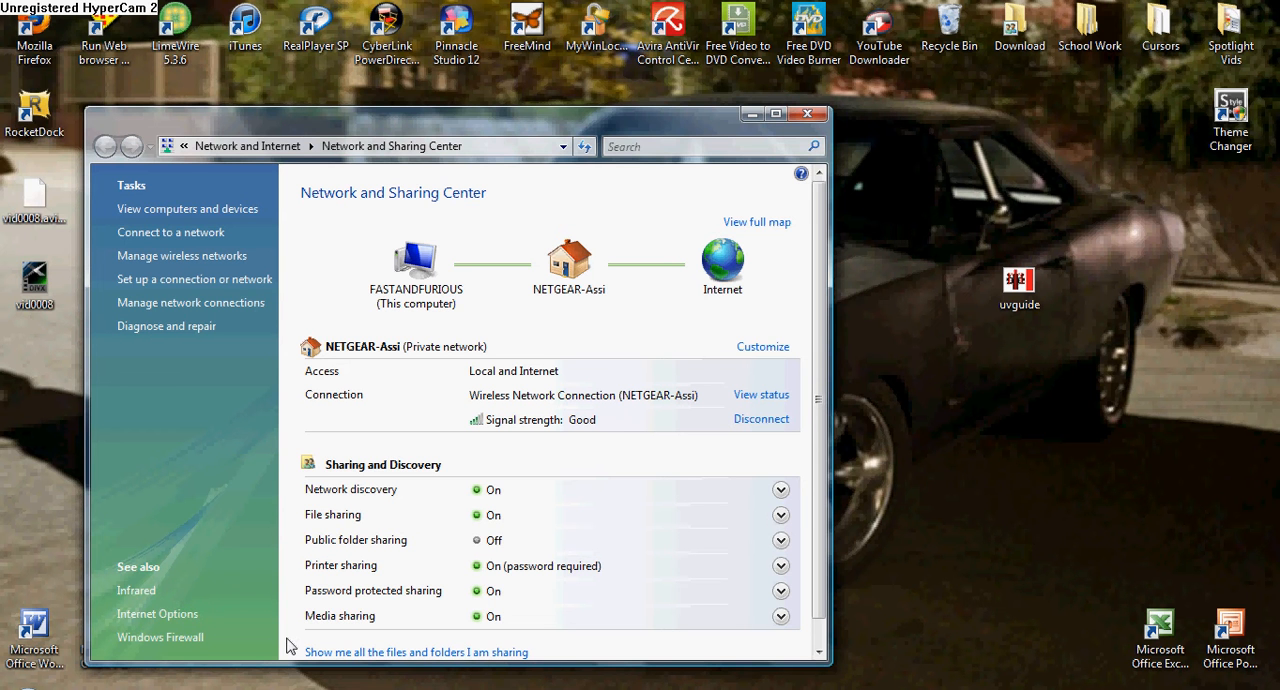
pyautogui.moveTo(528, 468)
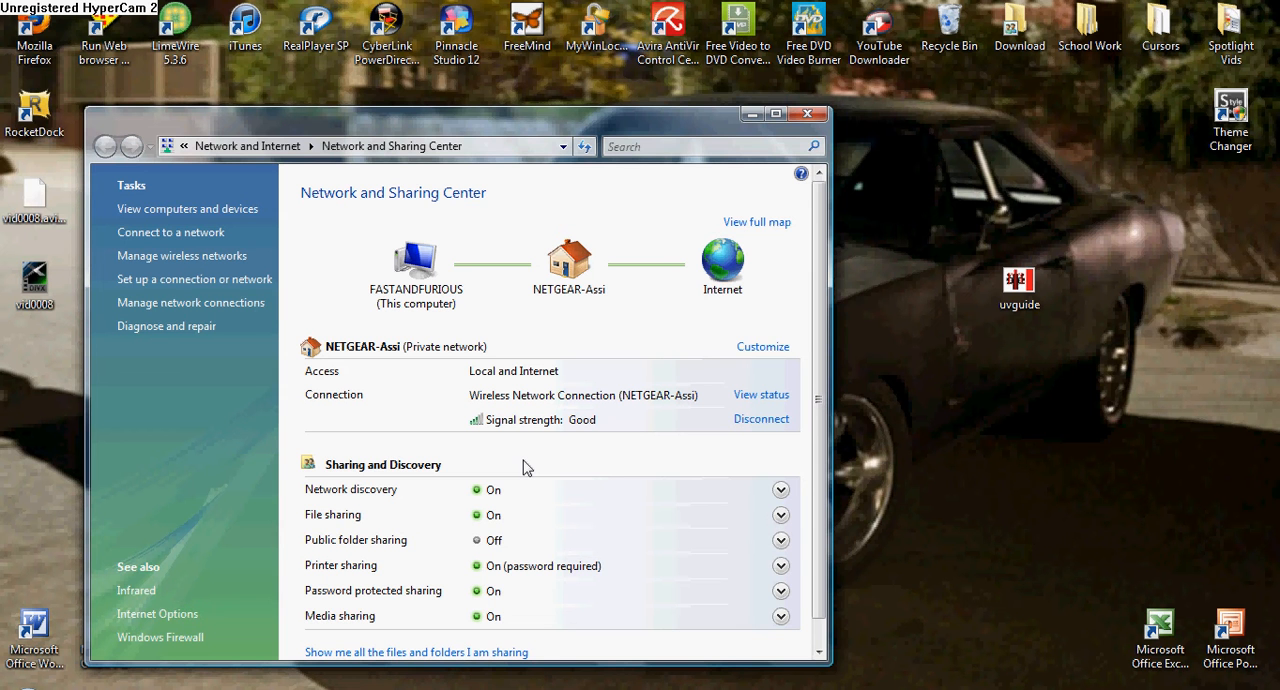
pyautogui.moveTo(676, 332)
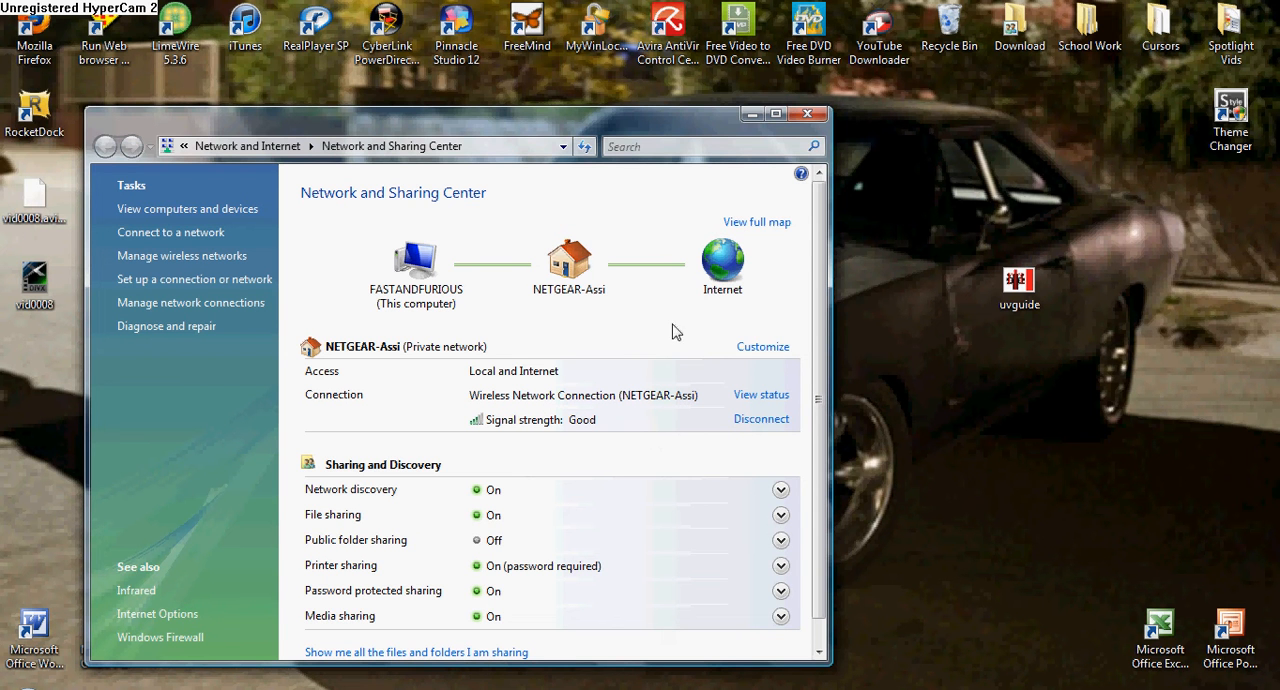
pyautogui.moveTo(760, 420)
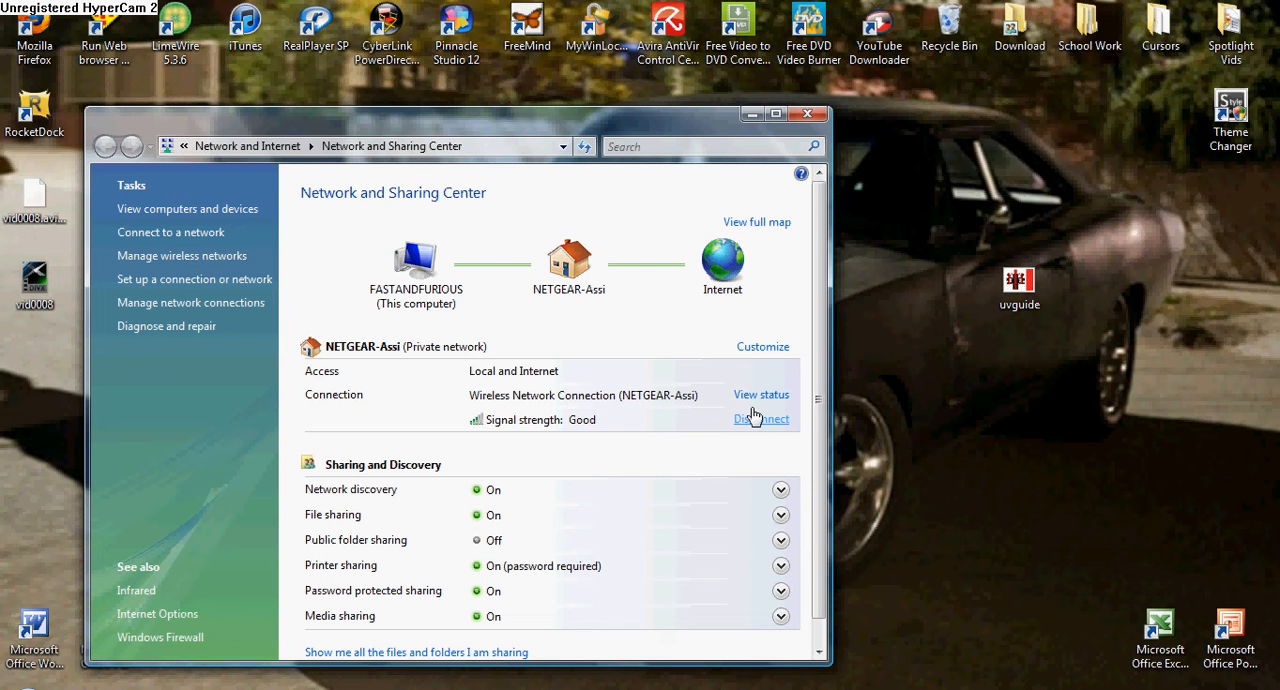
pyautogui.moveTo(760, 394)
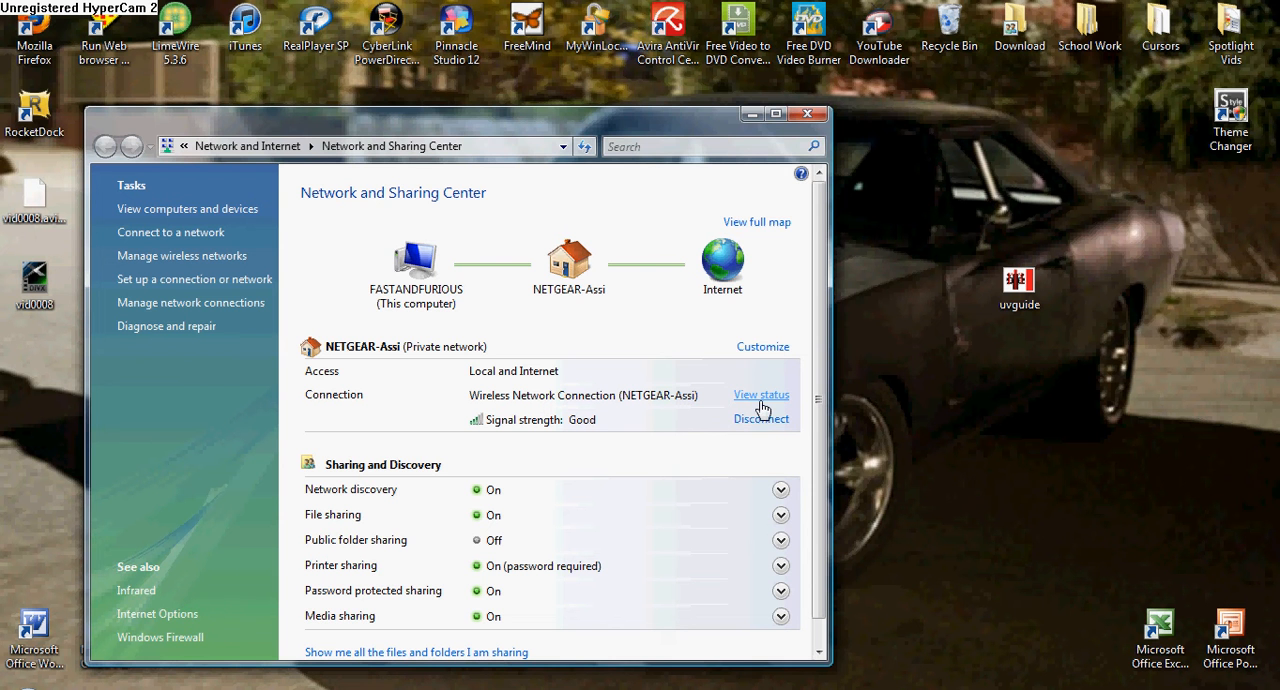
pyautogui.moveTo(688, 428)
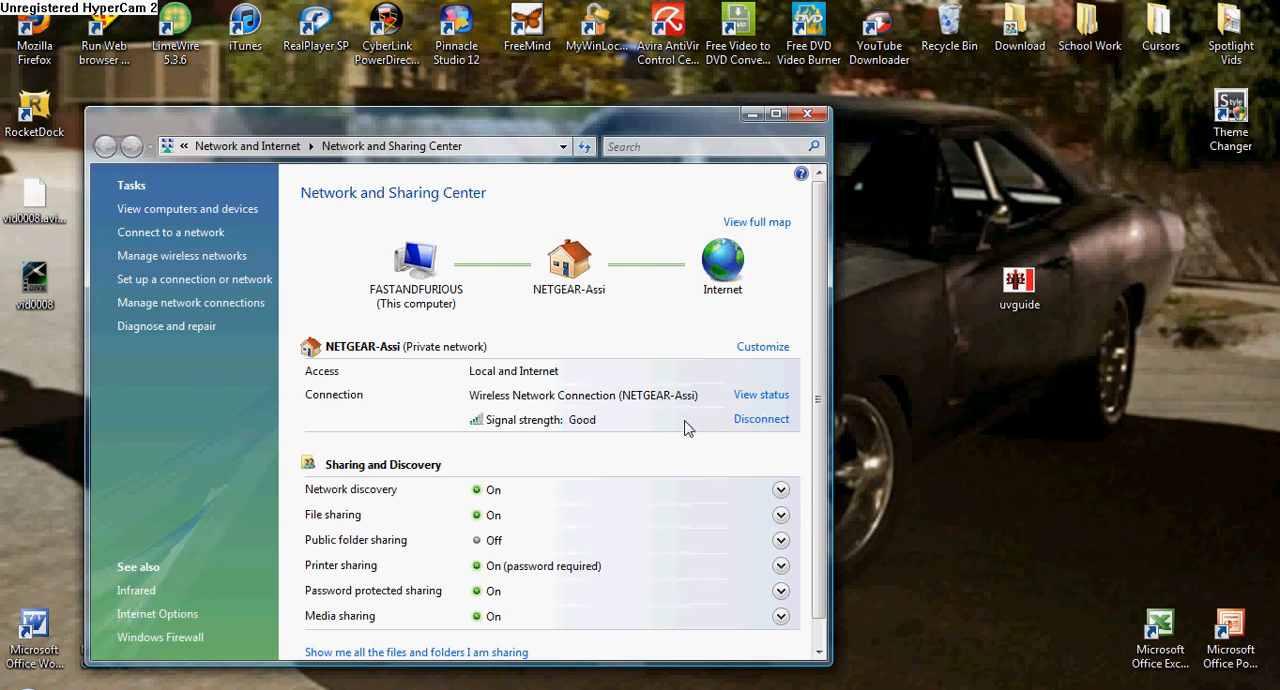
pyautogui.moveTo(760, 396)
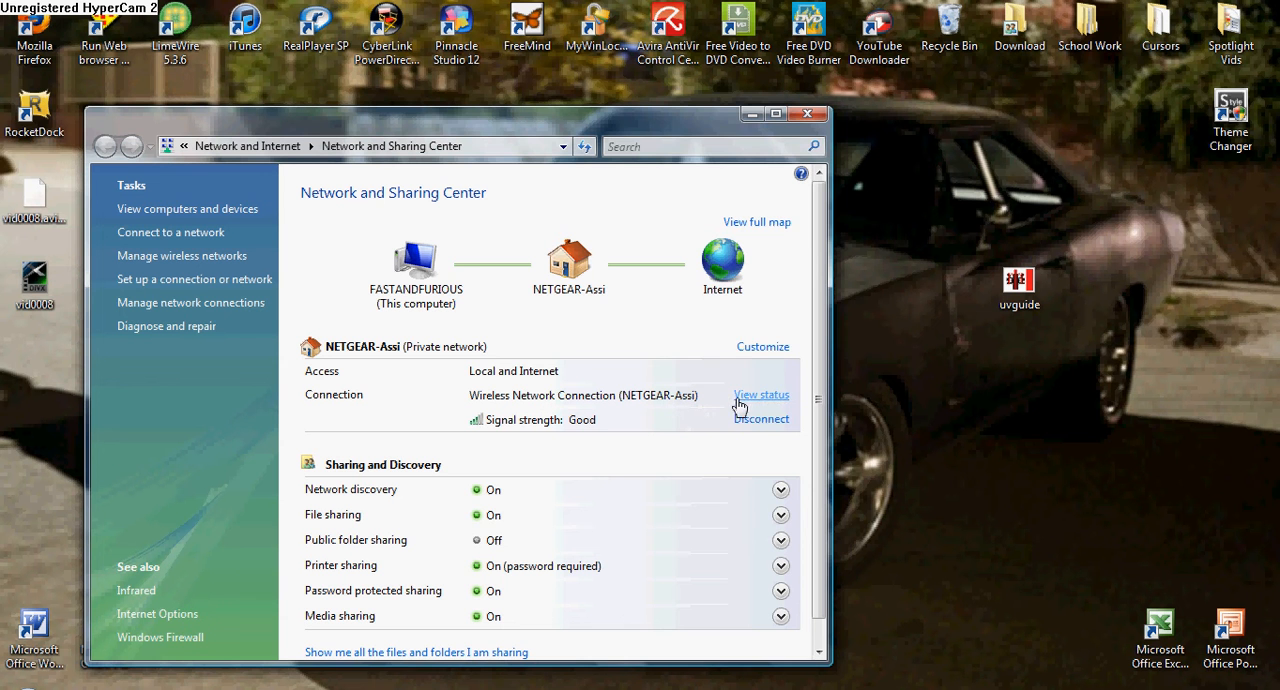
# View the status of the Wireless Network Connection to NETGEAR-Assi
pyautogui.click(760, 394)
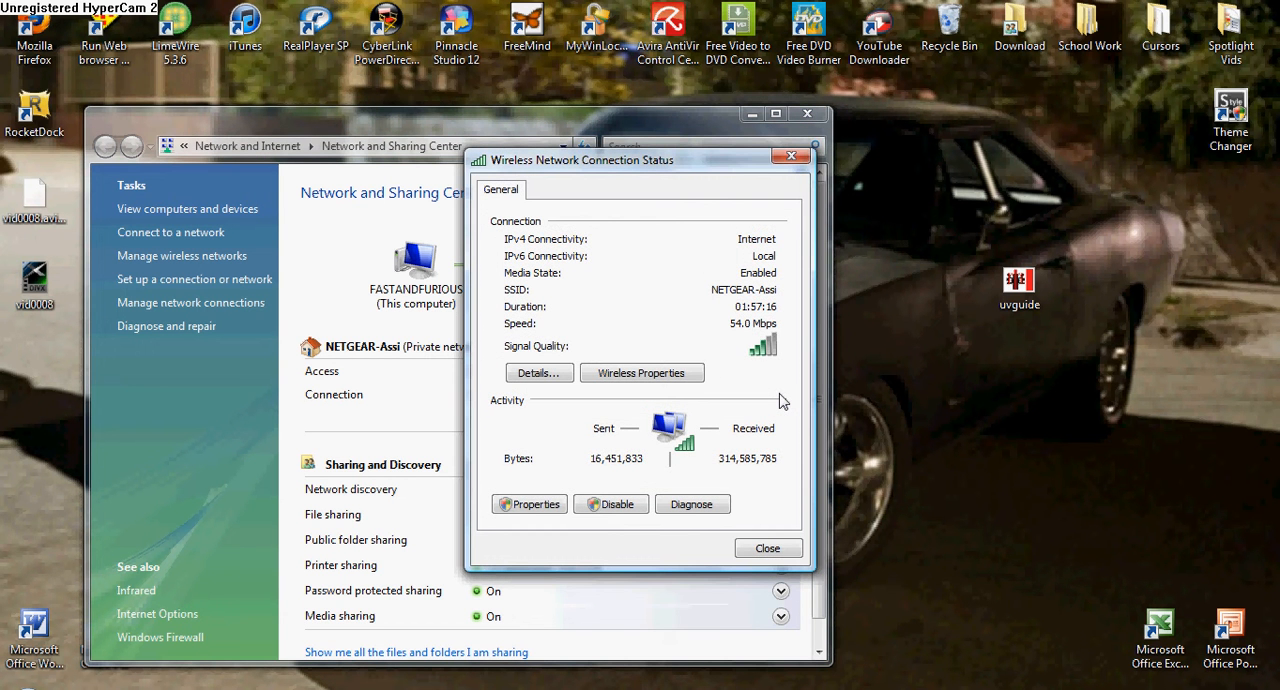
pyautogui.moveTo(744, 568)
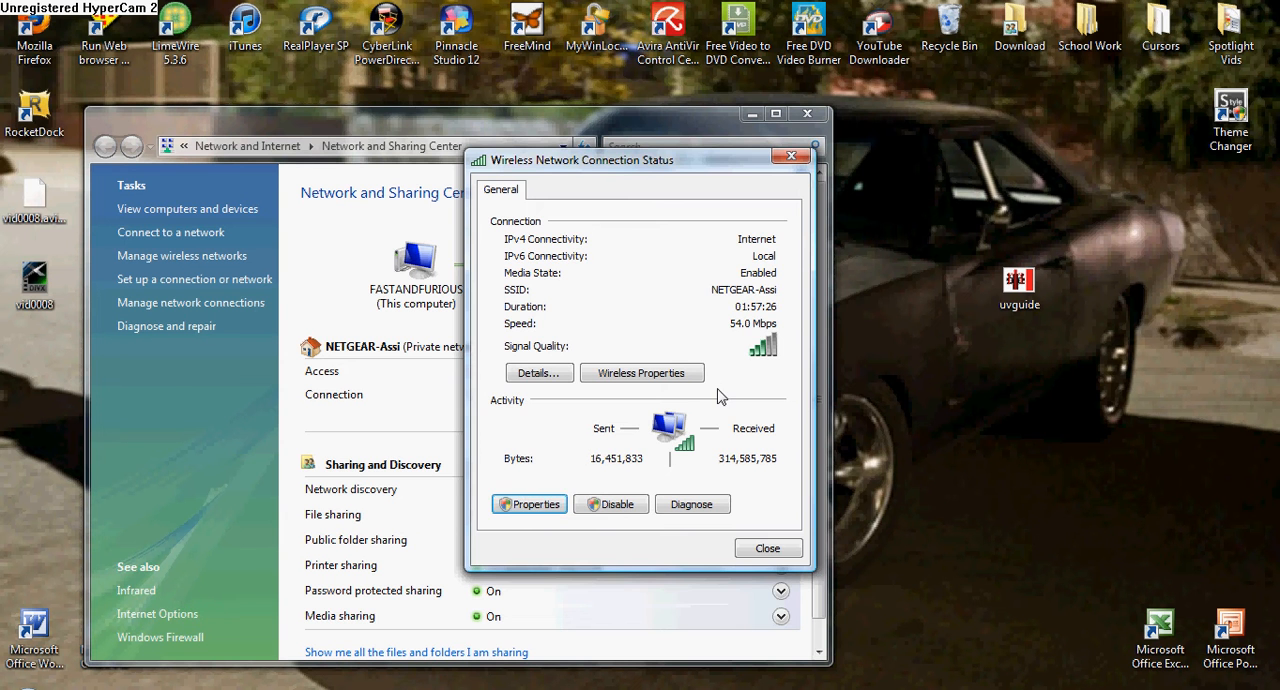
# Review the wireless connection's Properties and Sharing settings unchanged, then close its status window
pyautogui.click(528, 504)
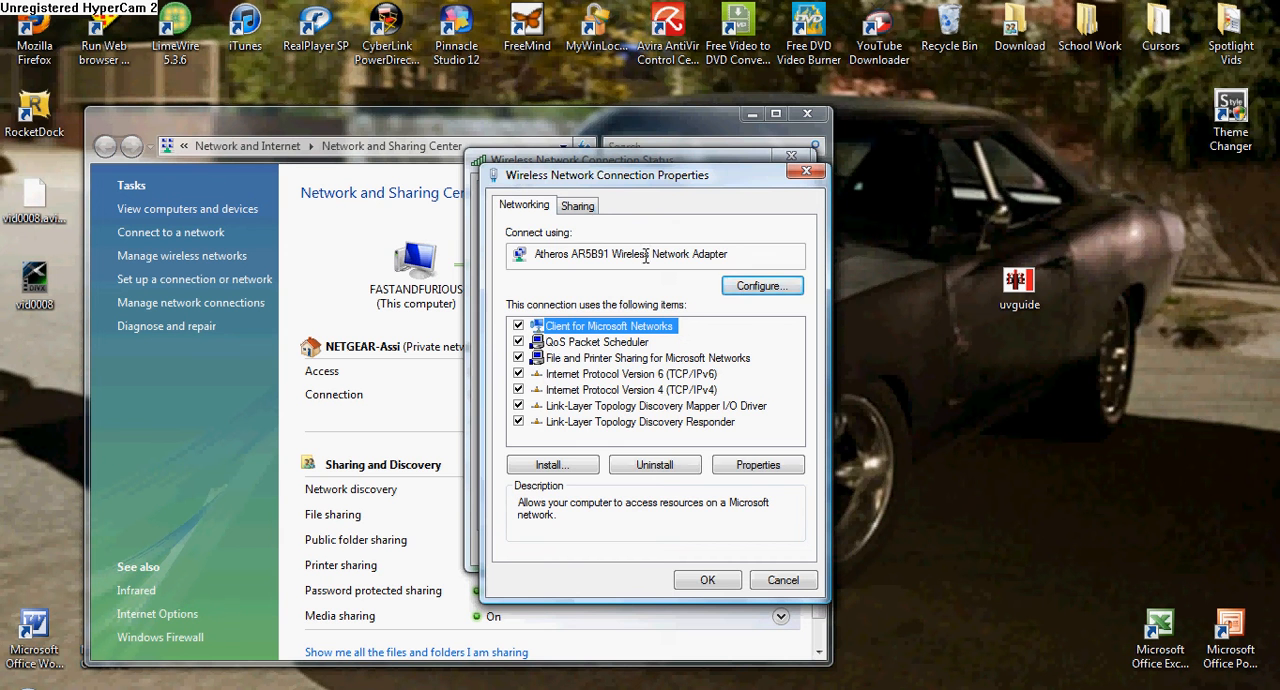
pyautogui.click(576, 204)
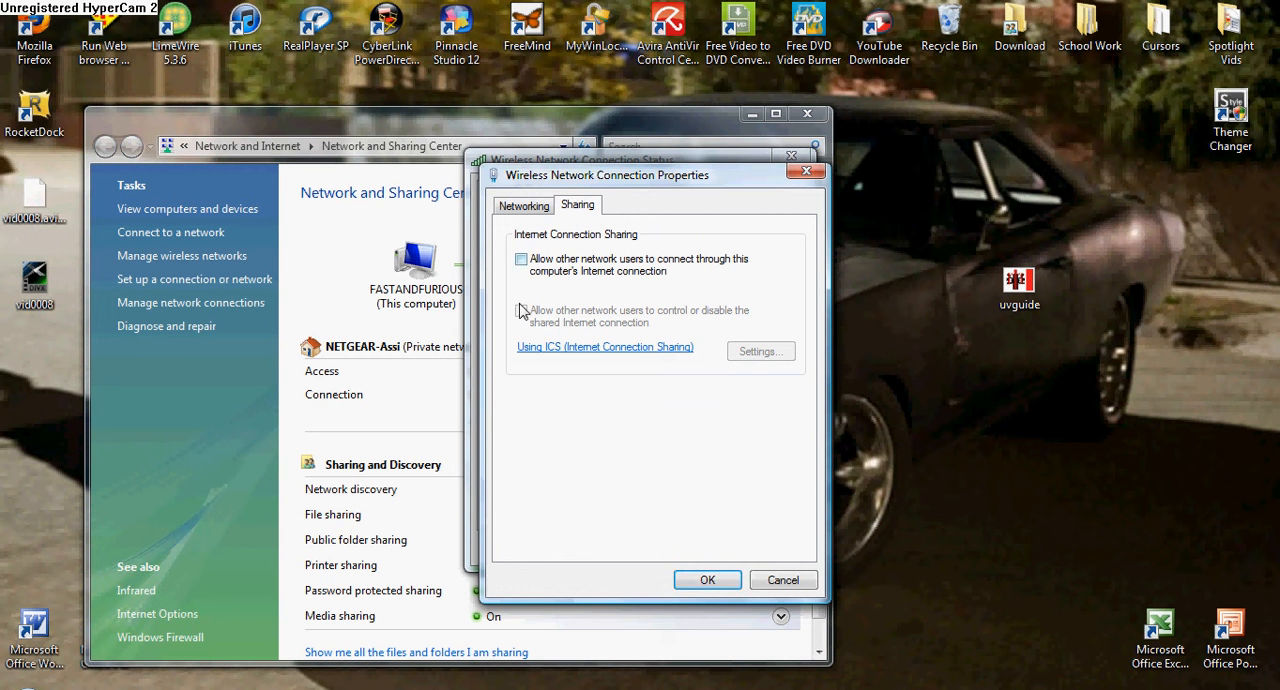
pyautogui.click(520, 260)
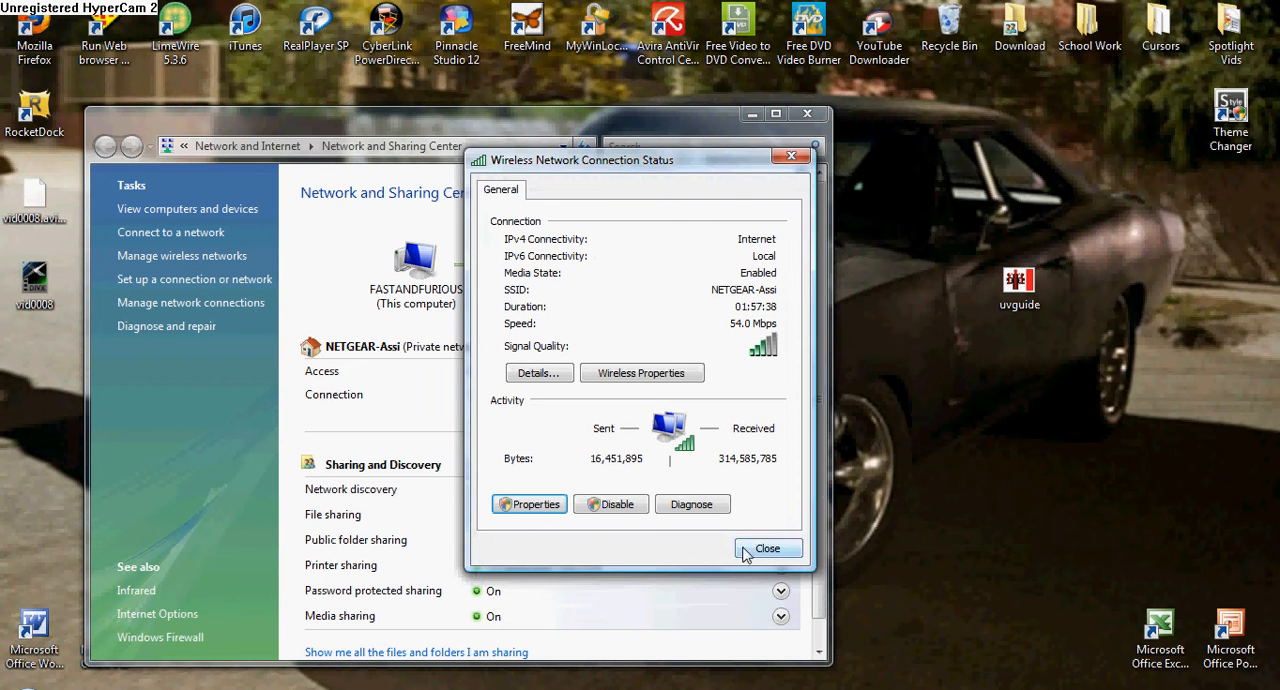
pyautogui.click(768, 548)
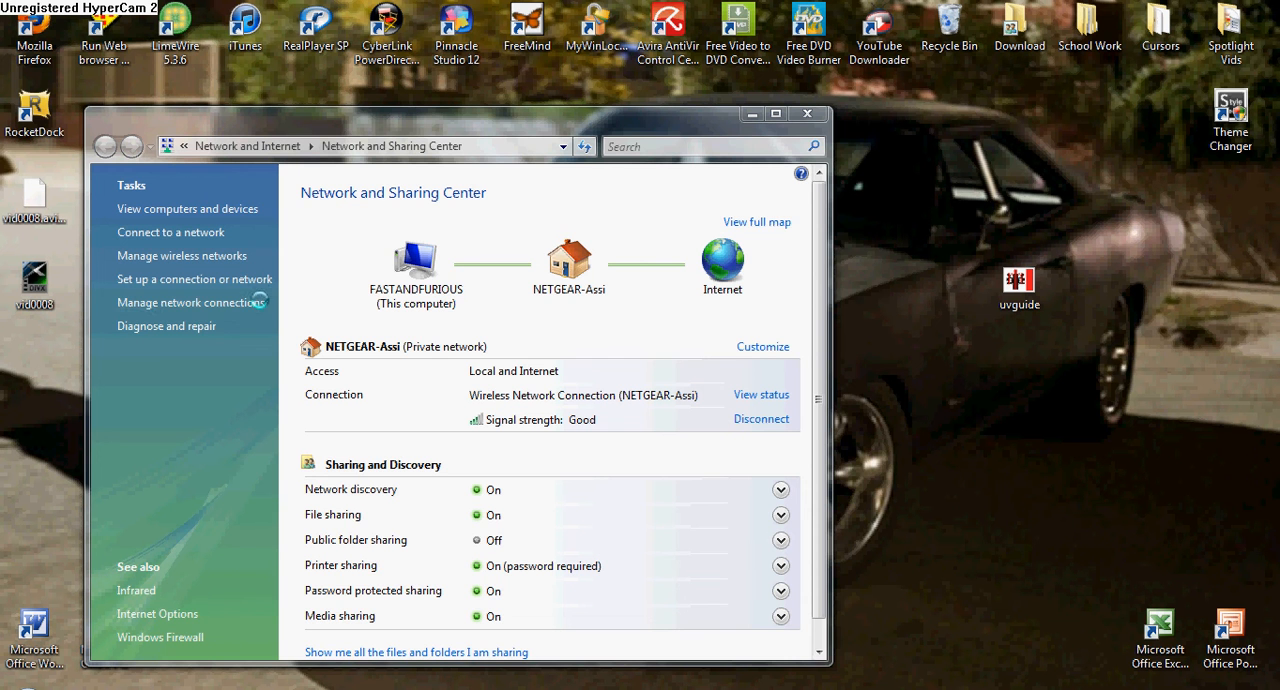
# In Network Connections, select Local Area Connection and Wireless Network Connection together for bridging
pyautogui.click(192, 302)
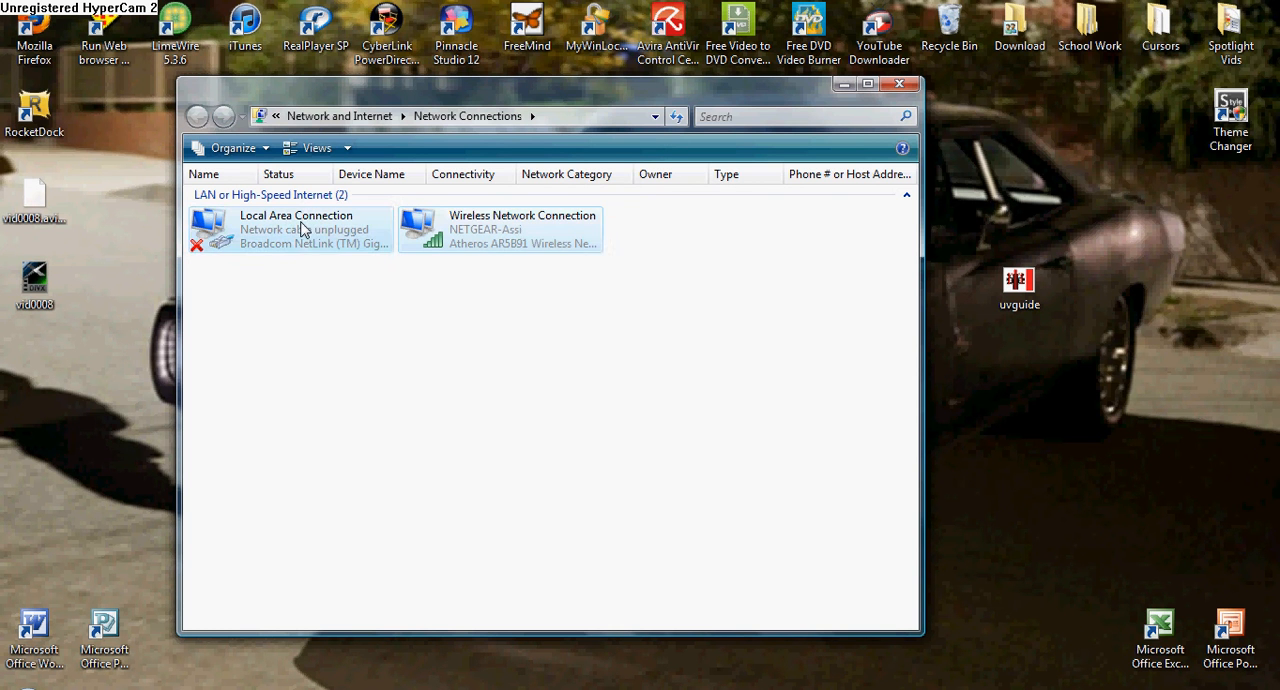
pyautogui.moveTo(388, 244)
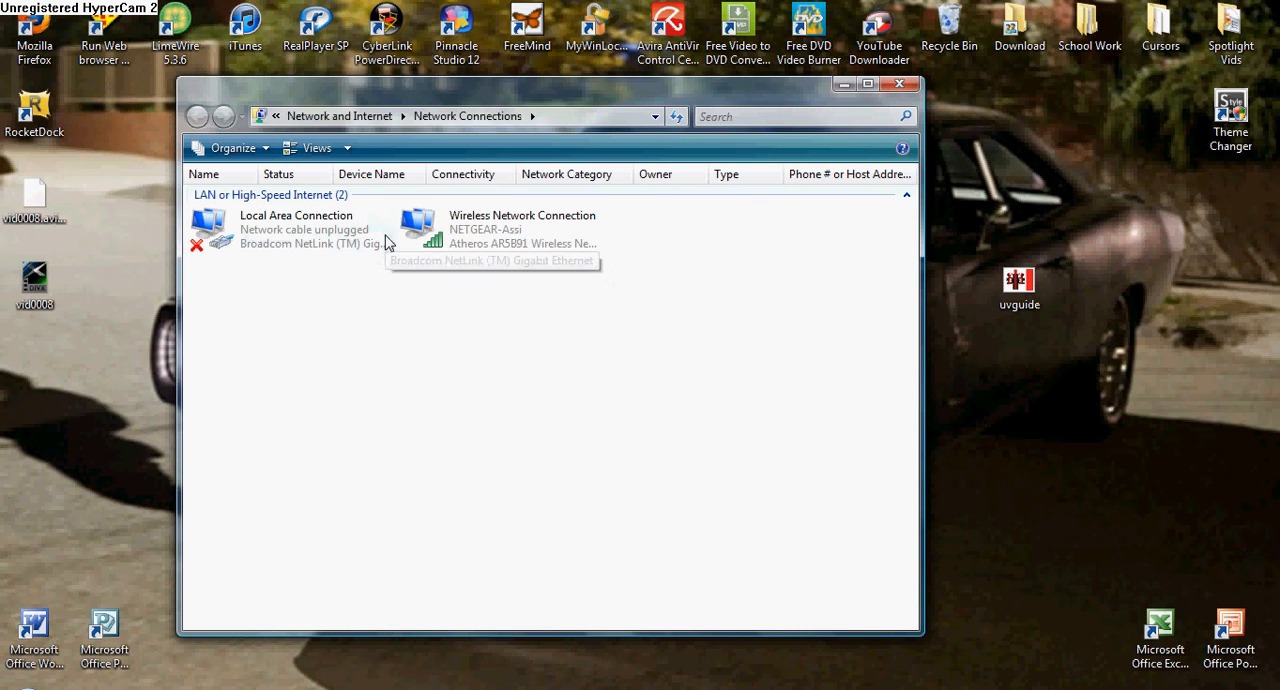
pyautogui.click(290, 228)
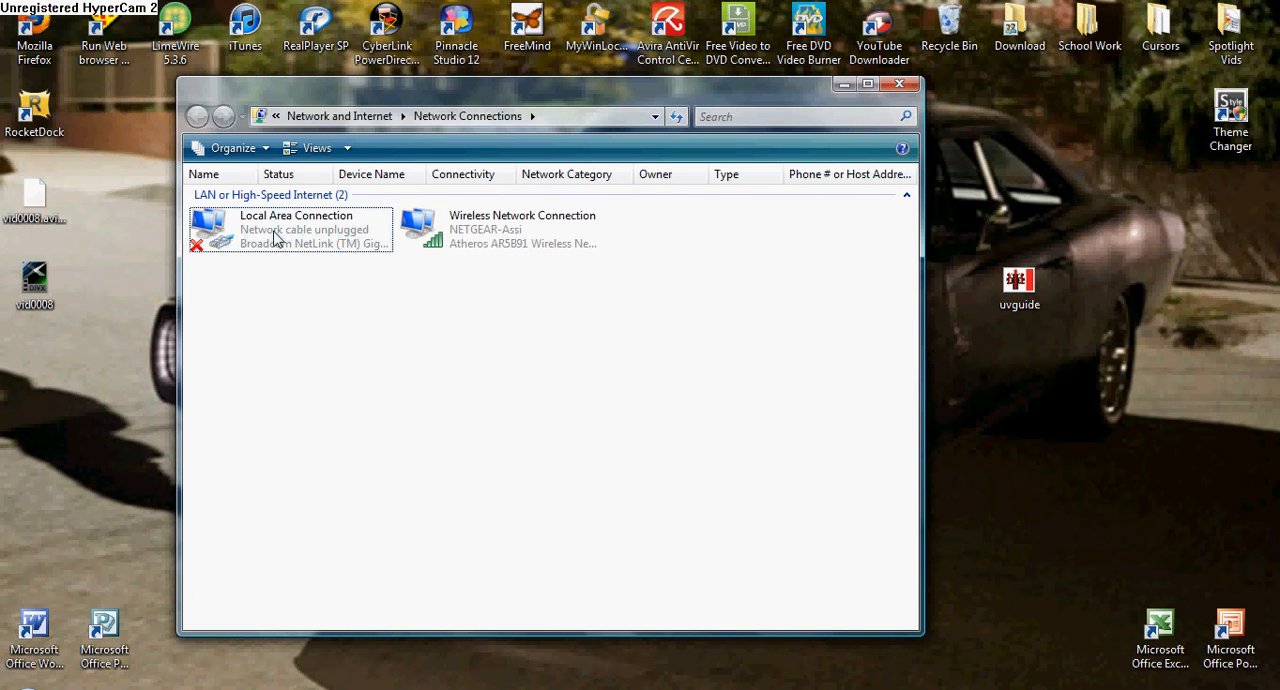
pyautogui.click(500, 228)
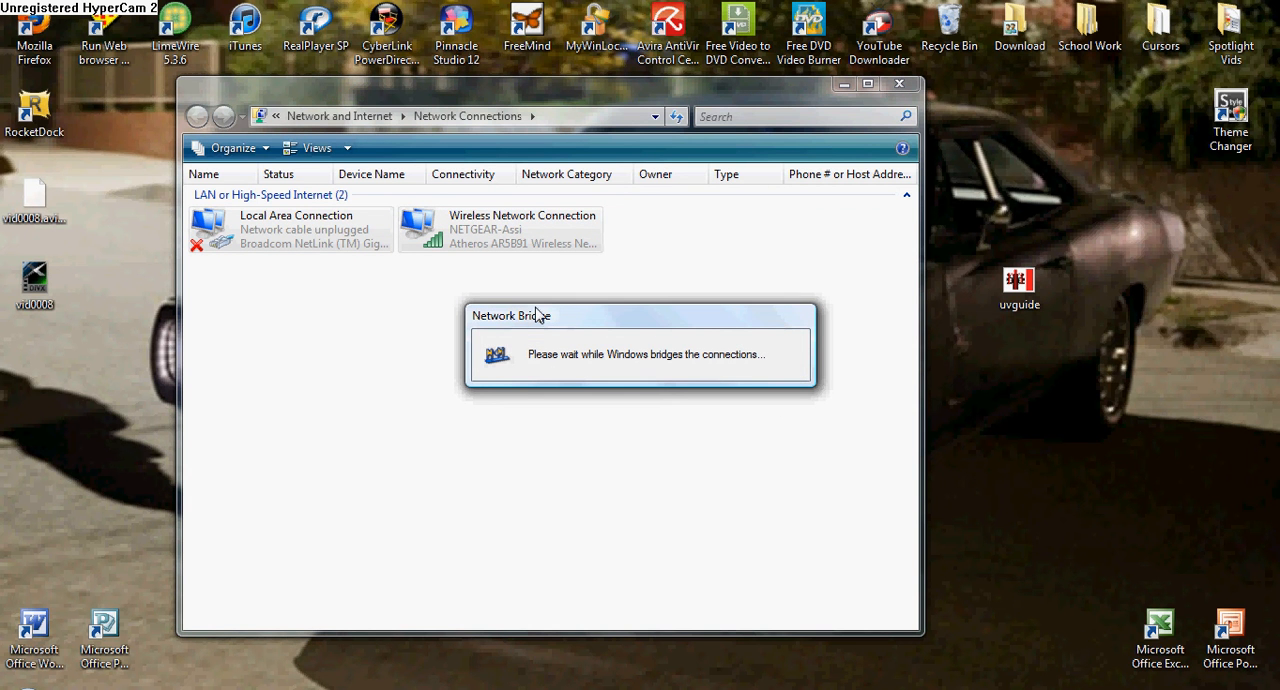
pyautogui.moveTo(700, 388)
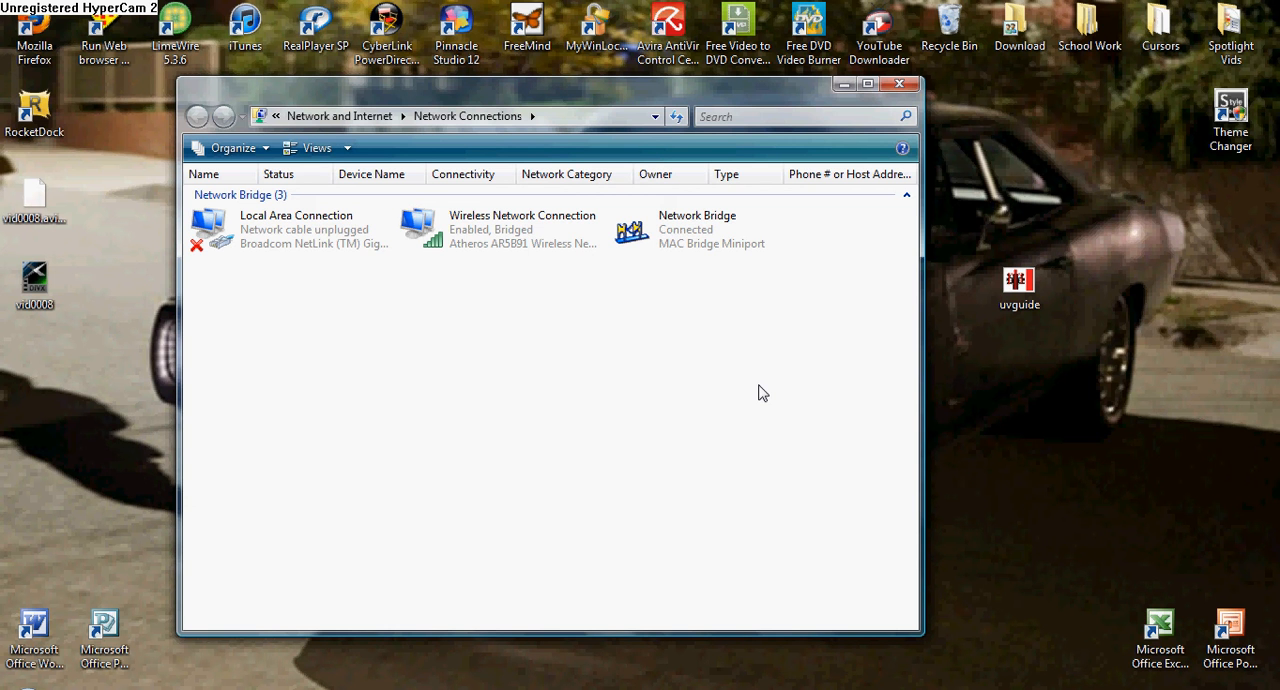
pyautogui.moveTo(838, 336)
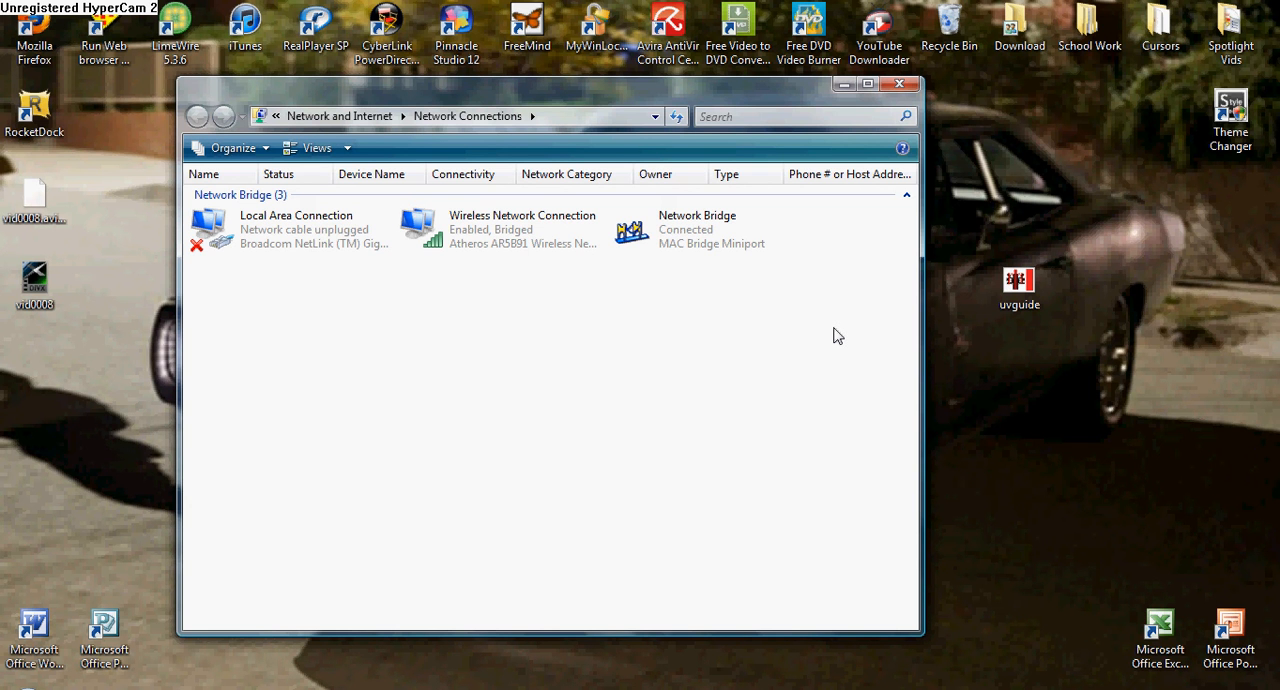
pyautogui.moveTo(882, 288)
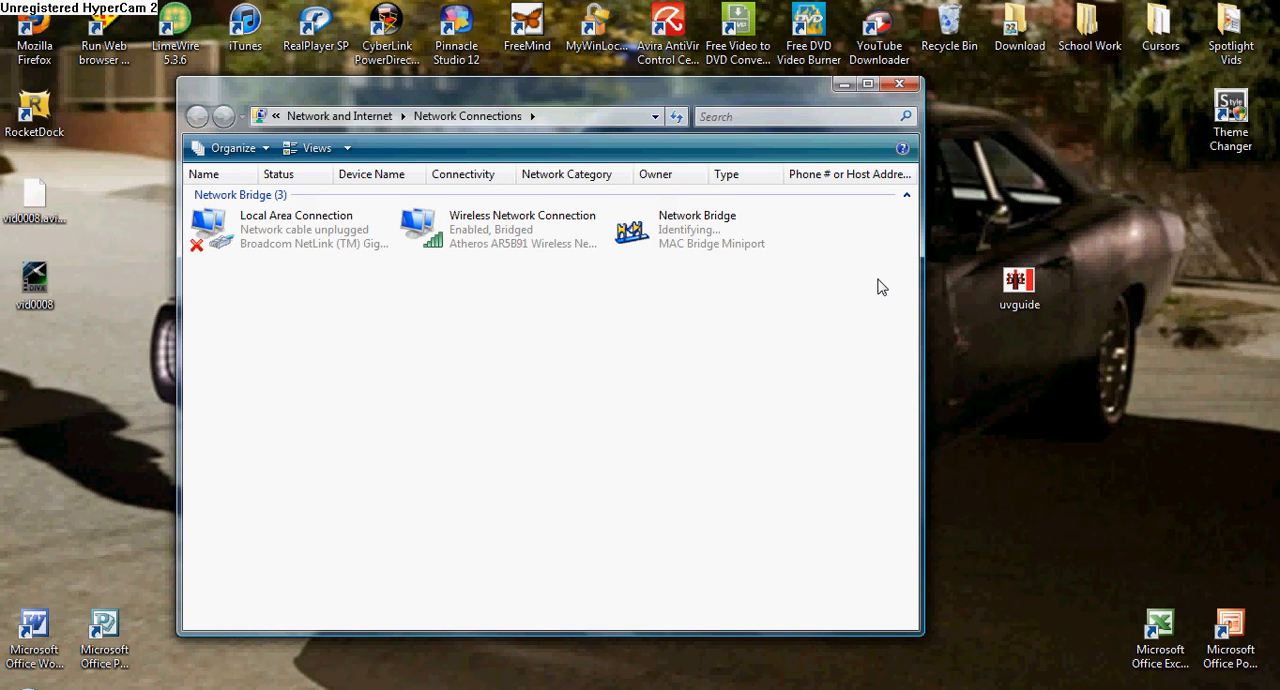
pyautogui.moveTo(720, 212)
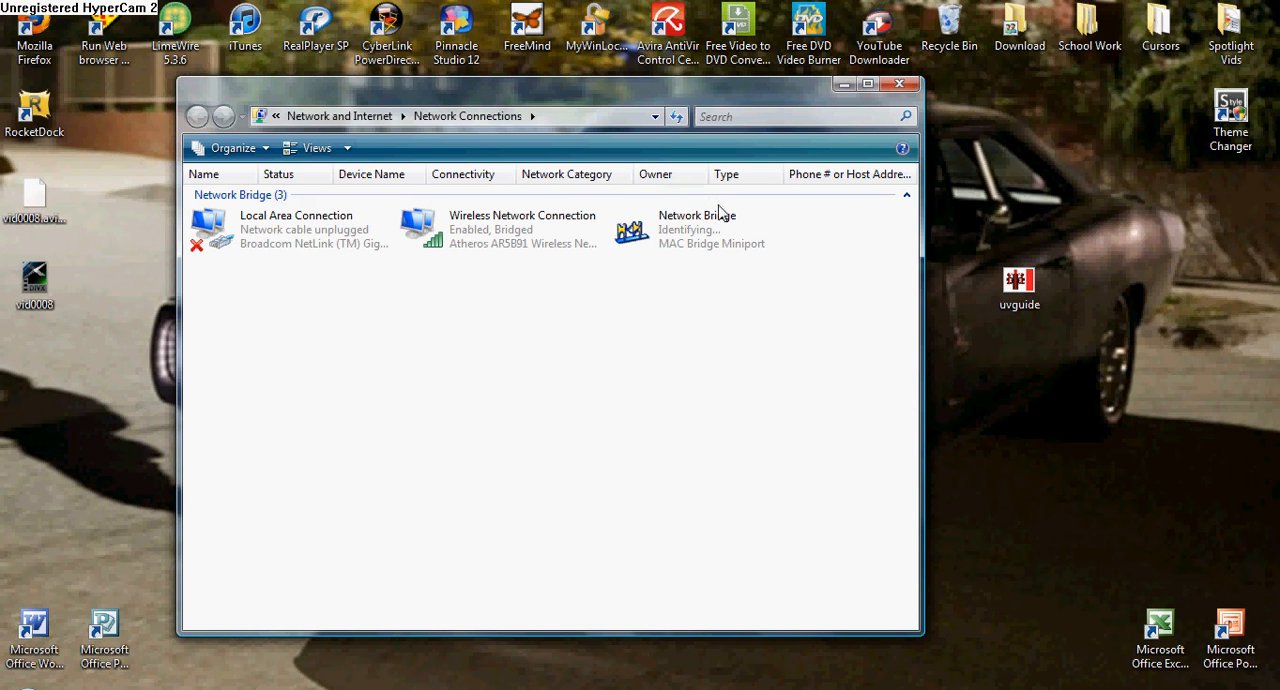
# Bring up the context menu of the newly created Network Bridge
pyautogui.rightClick(696, 228)
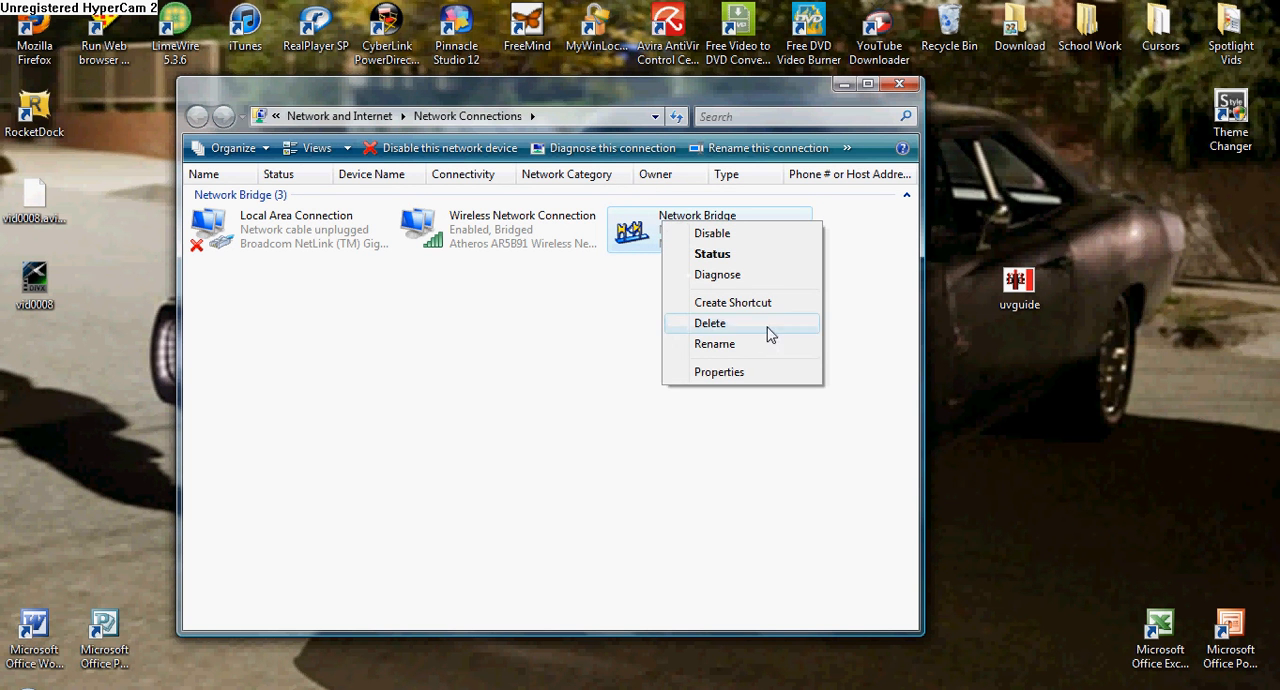
# Delete the Network Bridge and confirm in the Confirm Connection Delete dialog
pyautogui.click(710, 322)
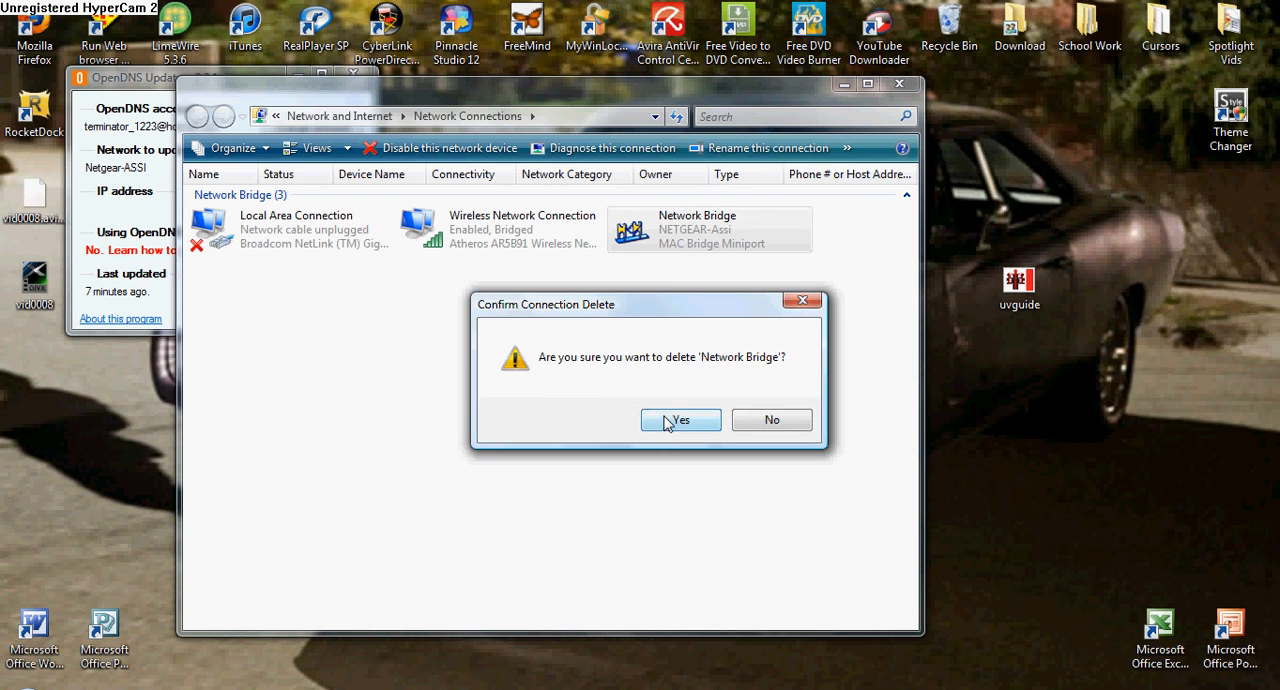
pyautogui.click(680, 420)
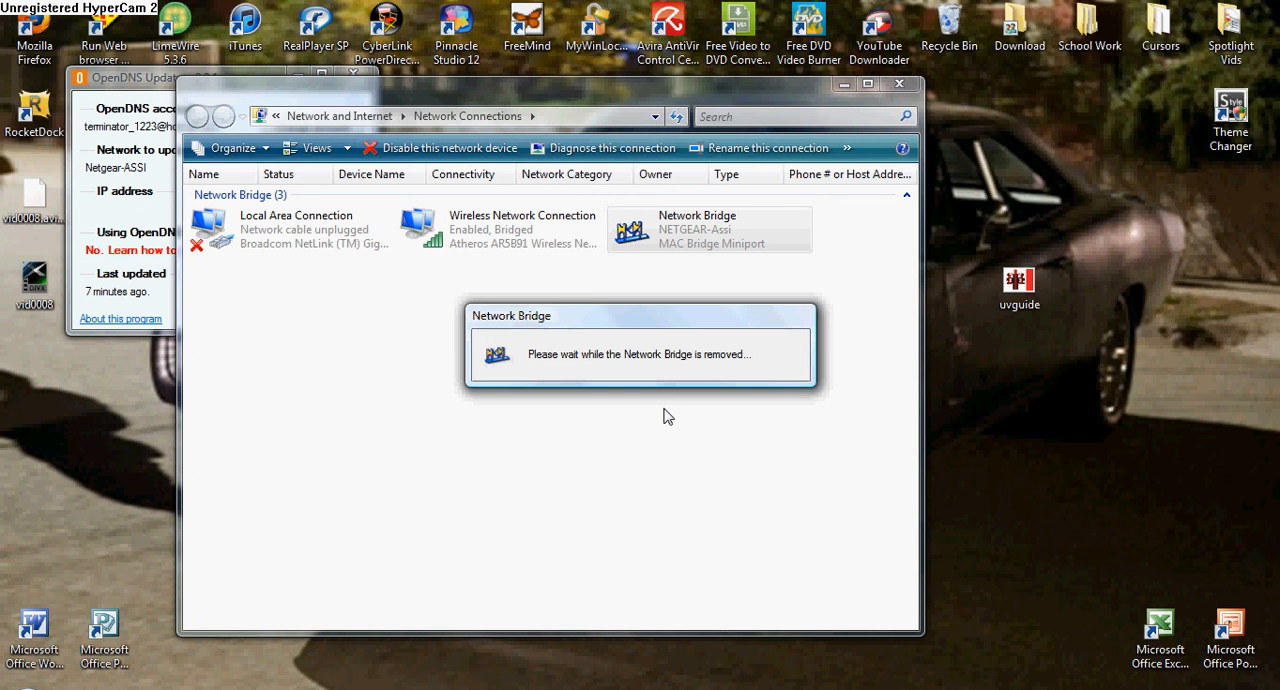
pyautogui.moveTo(696, 382)
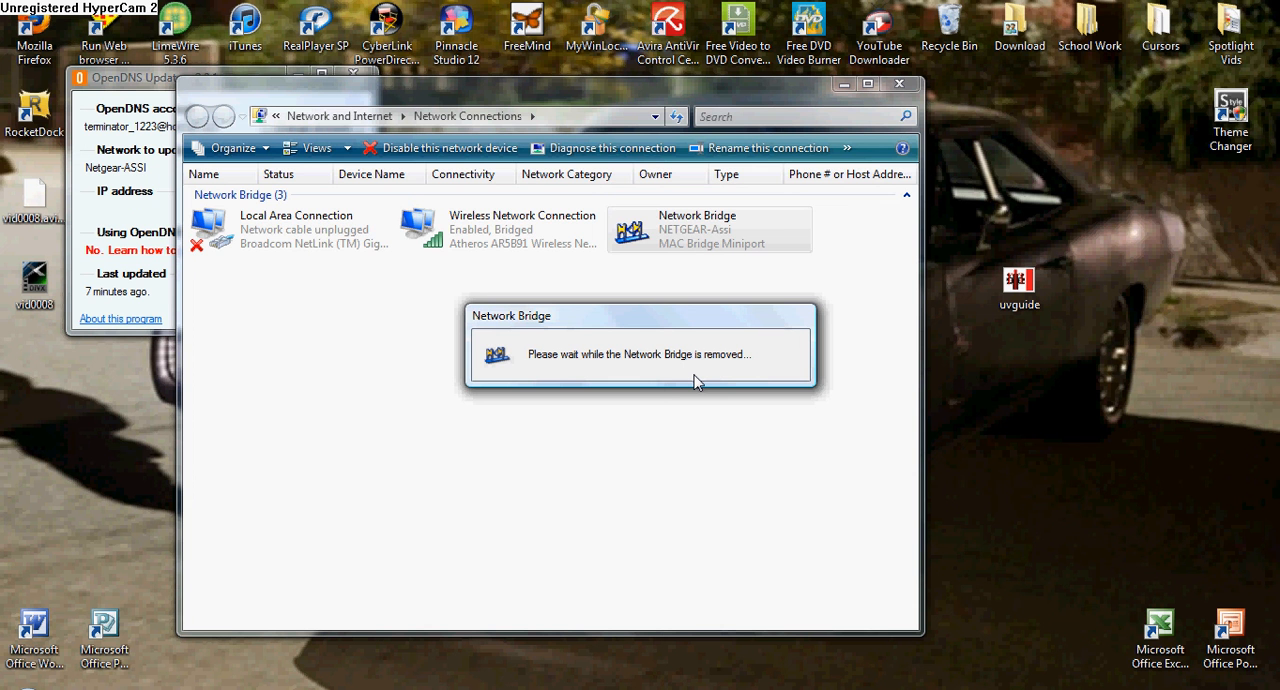